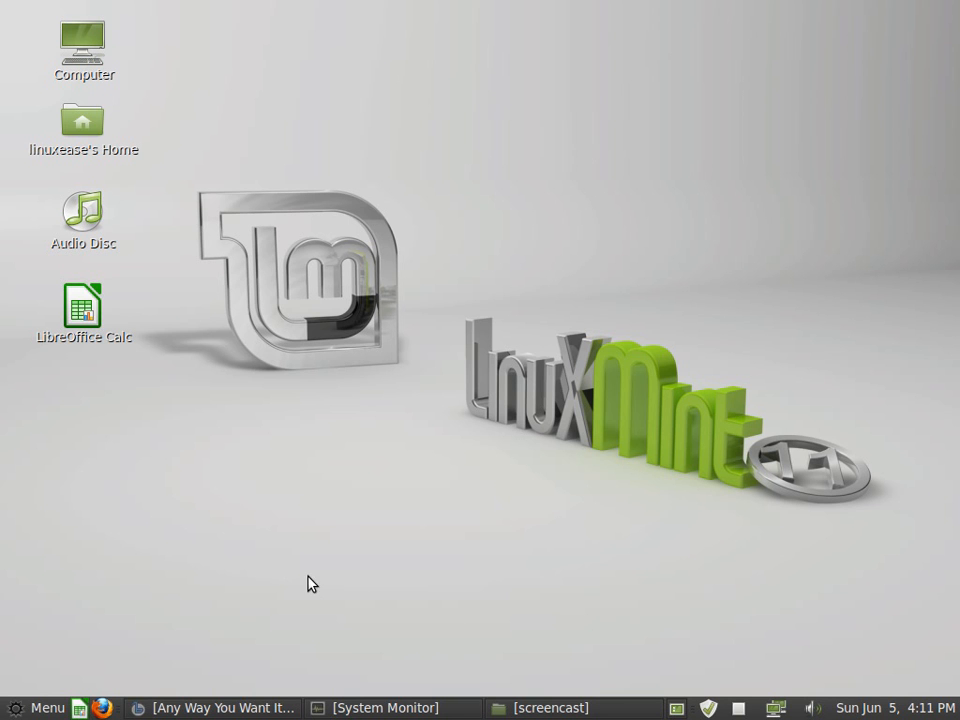
{"action": "mouse_move", "coordinate": [220, 708]}
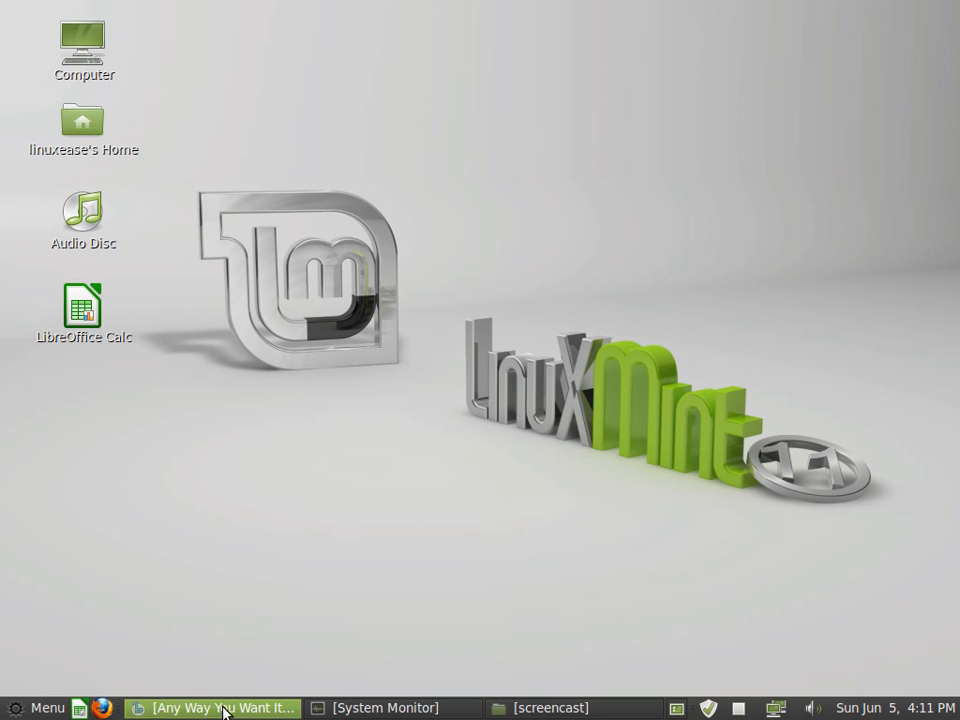
Resume 'Any Way You Want It' in Banshee and bring up the applications menu
{"action": "left_click", "coordinate": [212, 708]}
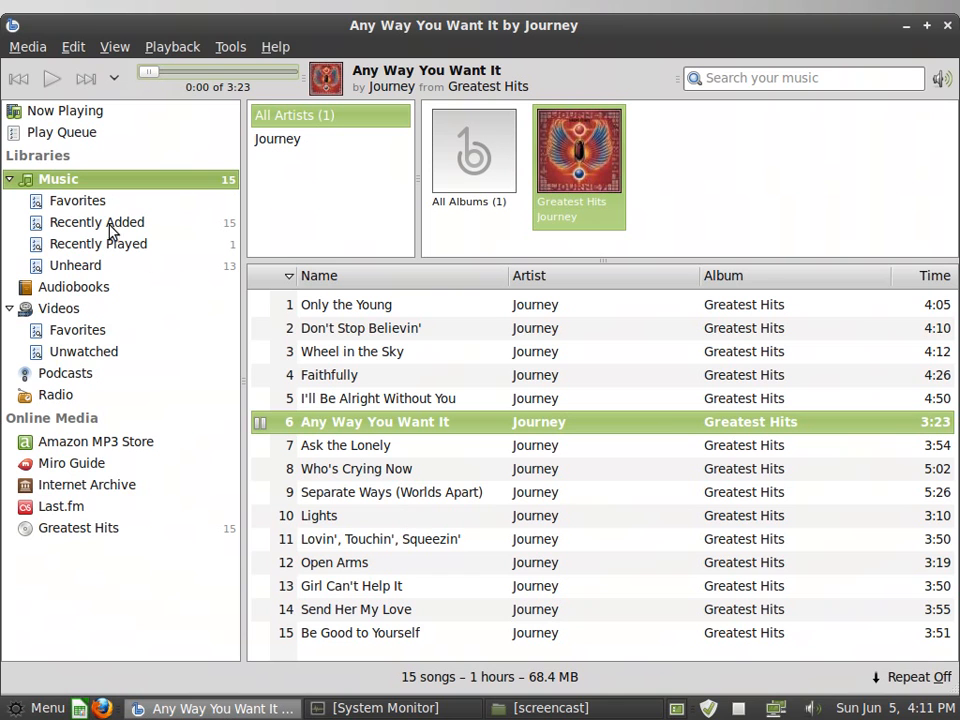
{"action": "left_click", "coordinate": [52, 78]}
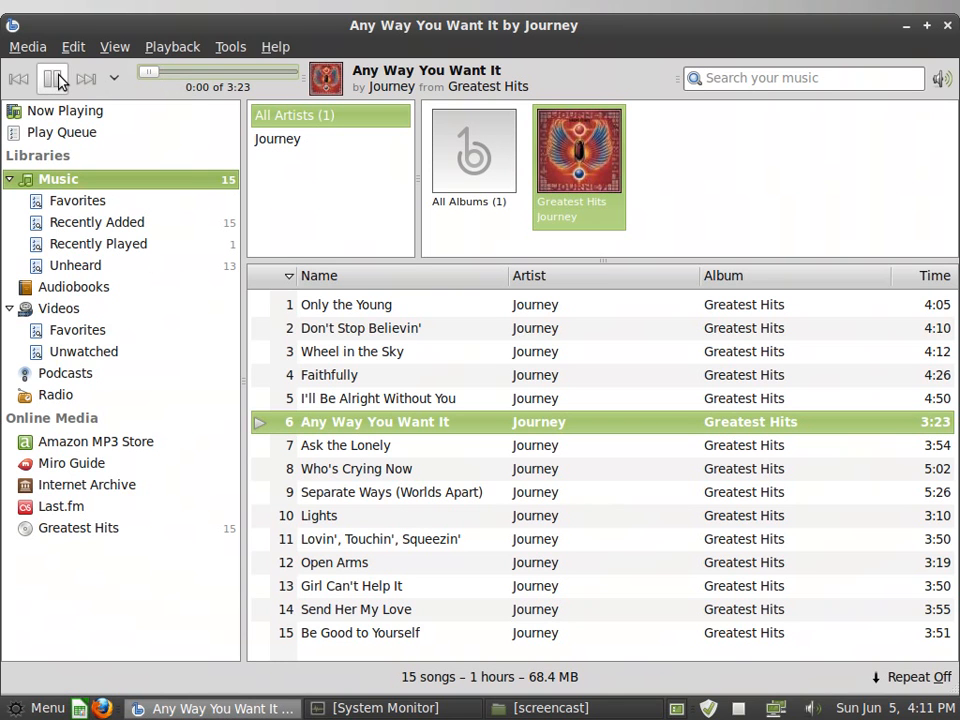
{"action": "left_click", "coordinate": [52, 80]}
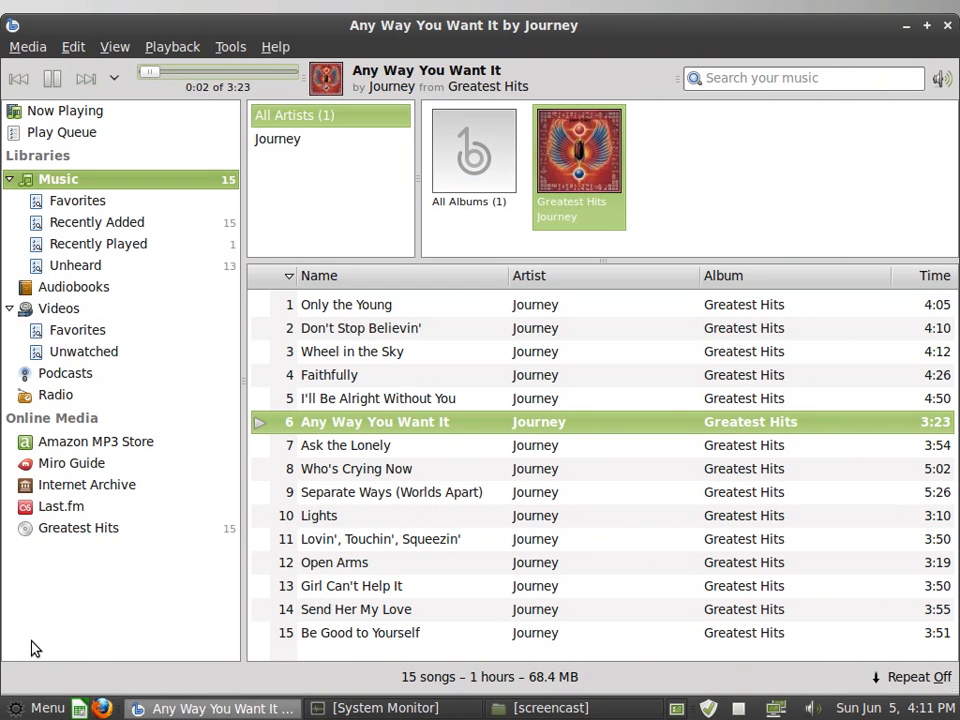
{"action": "left_click", "coordinate": [40, 708]}
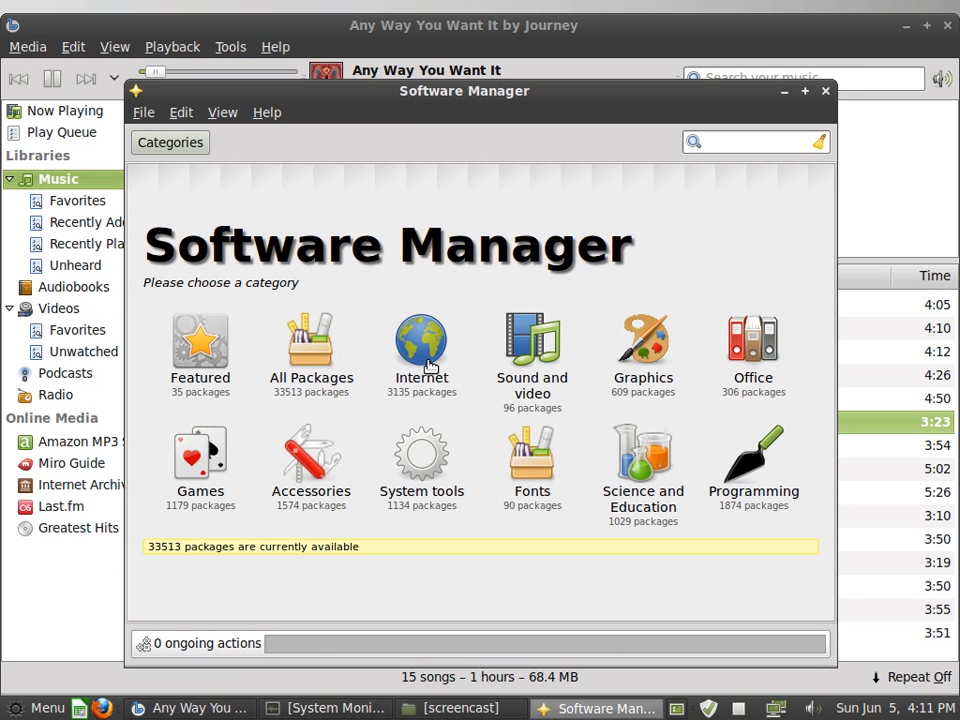
{"action": "mouse_move", "coordinate": [428, 318]}
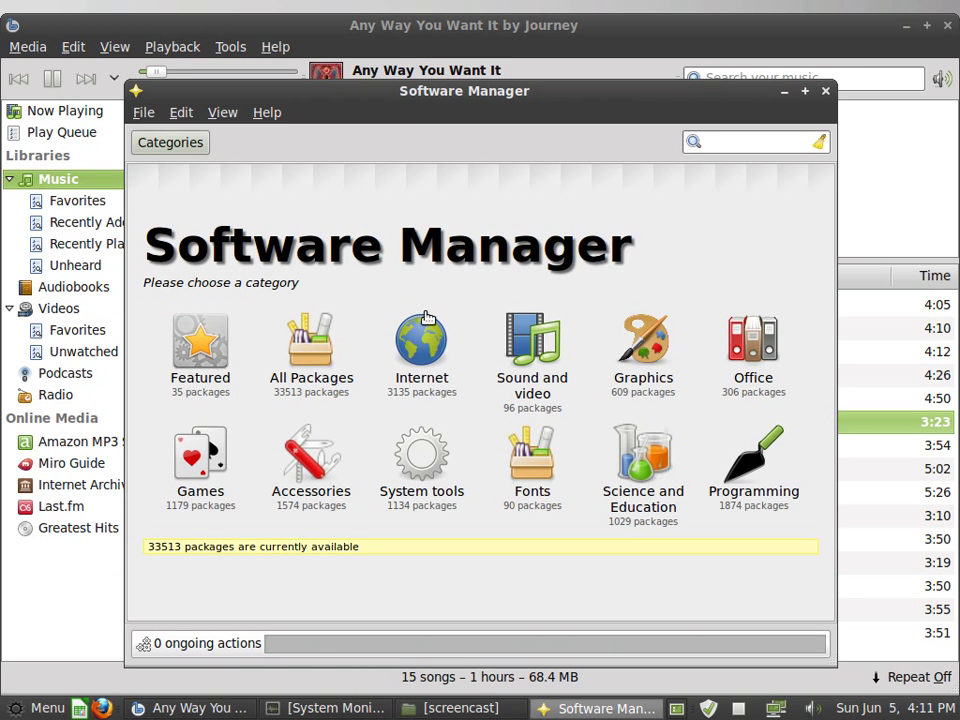
{"action": "mouse_move", "coordinate": [168, 562]}
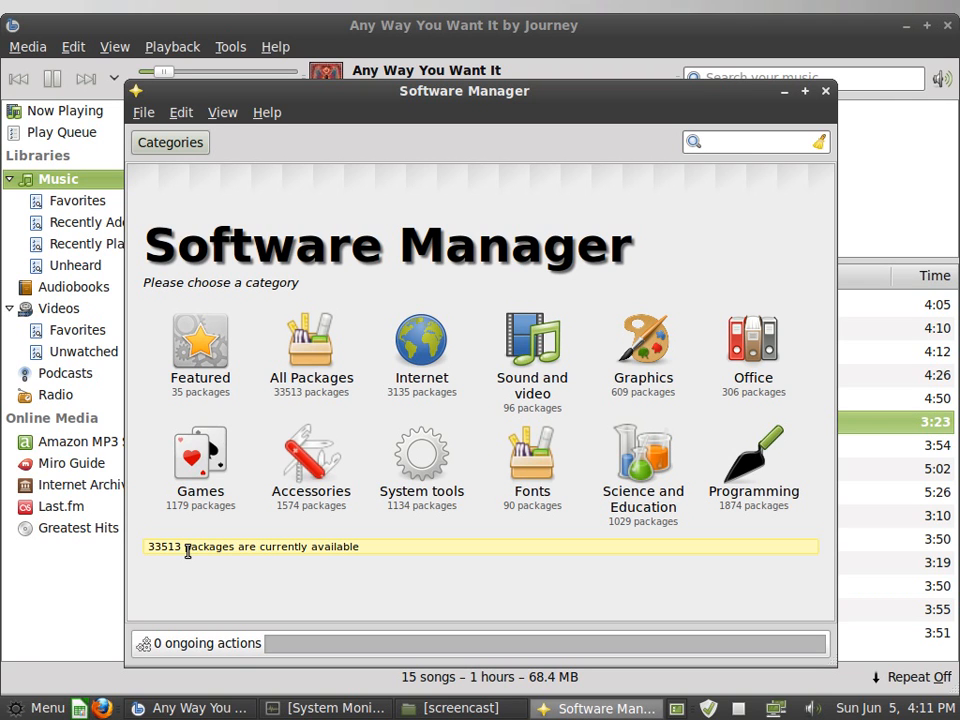
{"action": "mouse_move", "coordinate": [264, 340]}
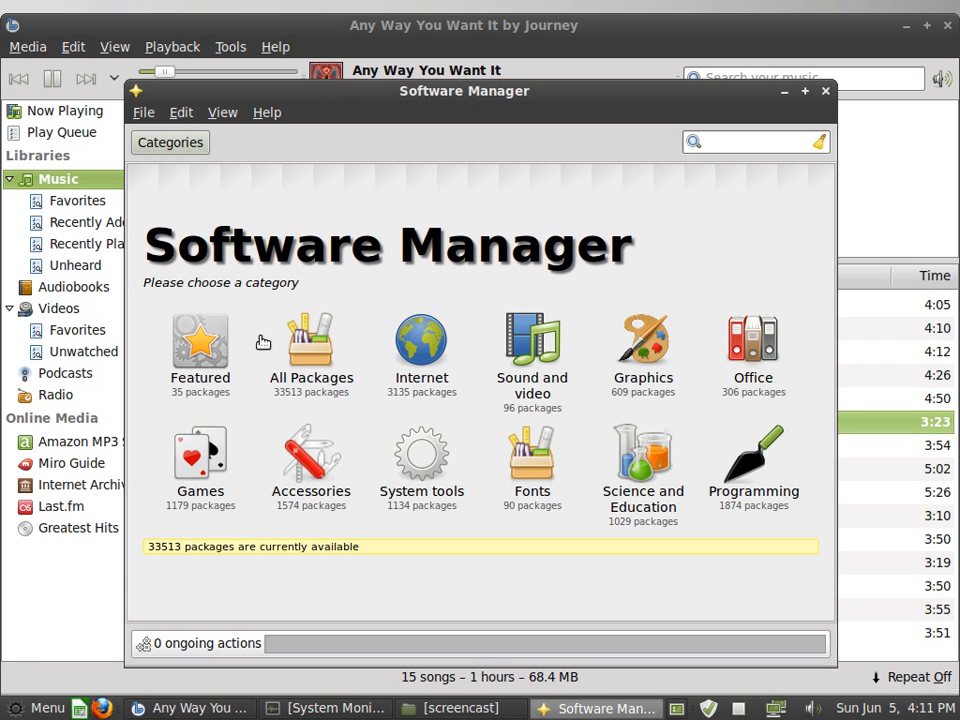
{"action": "mouse_move", "coordinate": [240, 444]}
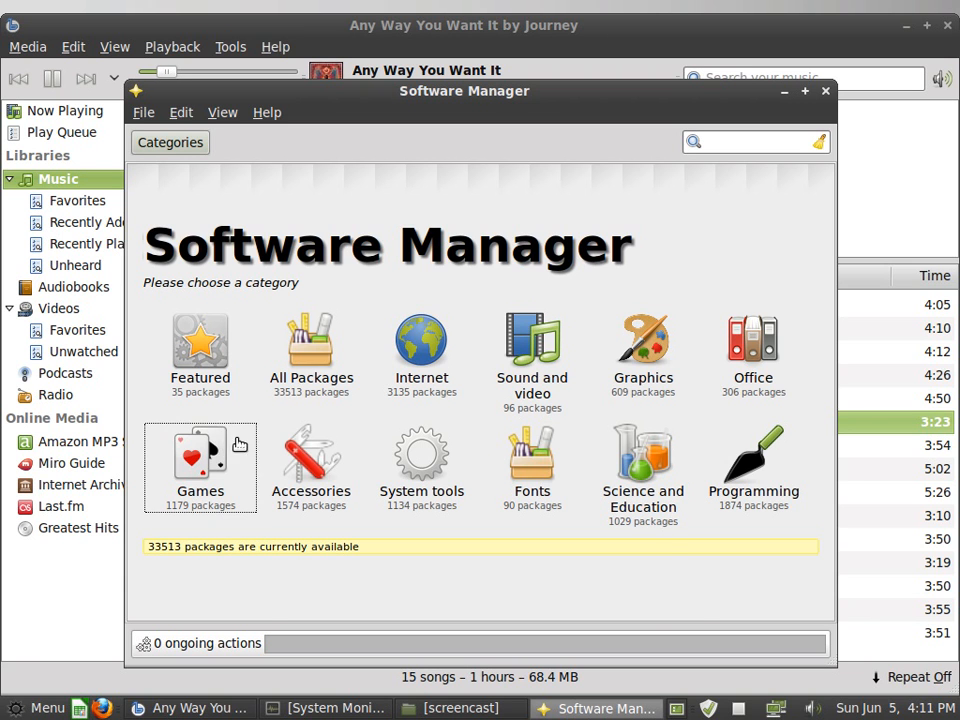
Browse the Games category and show the neverball package details, marked not installed
{"action": "left_click", "coordinate": [200, 464]}
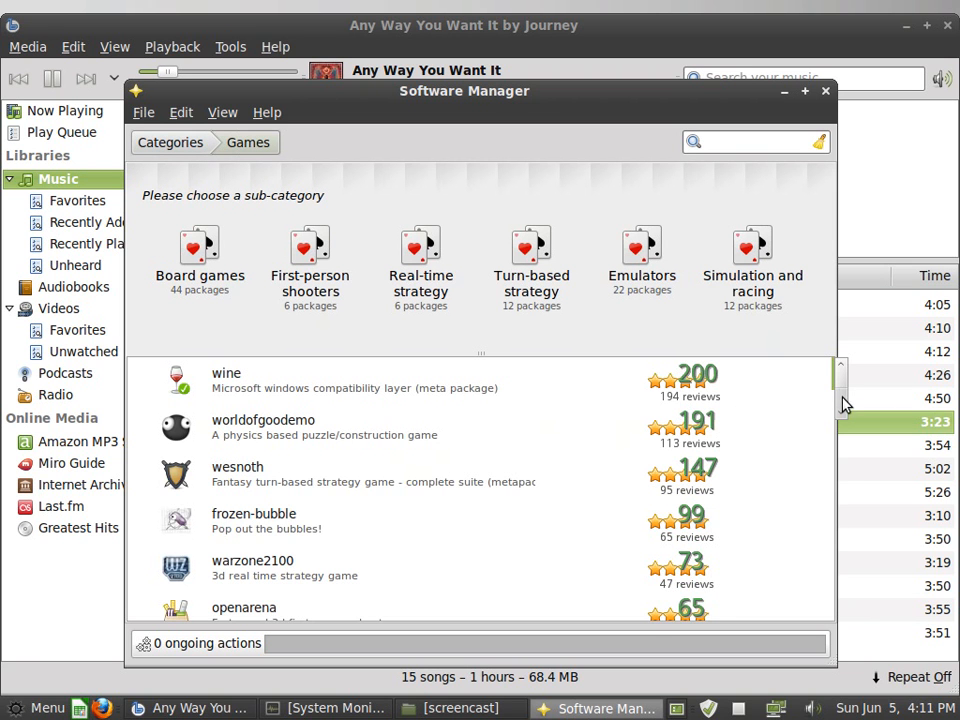
{"action": "scroll", "scroll_direction": "down", "scroll_amount": 3}
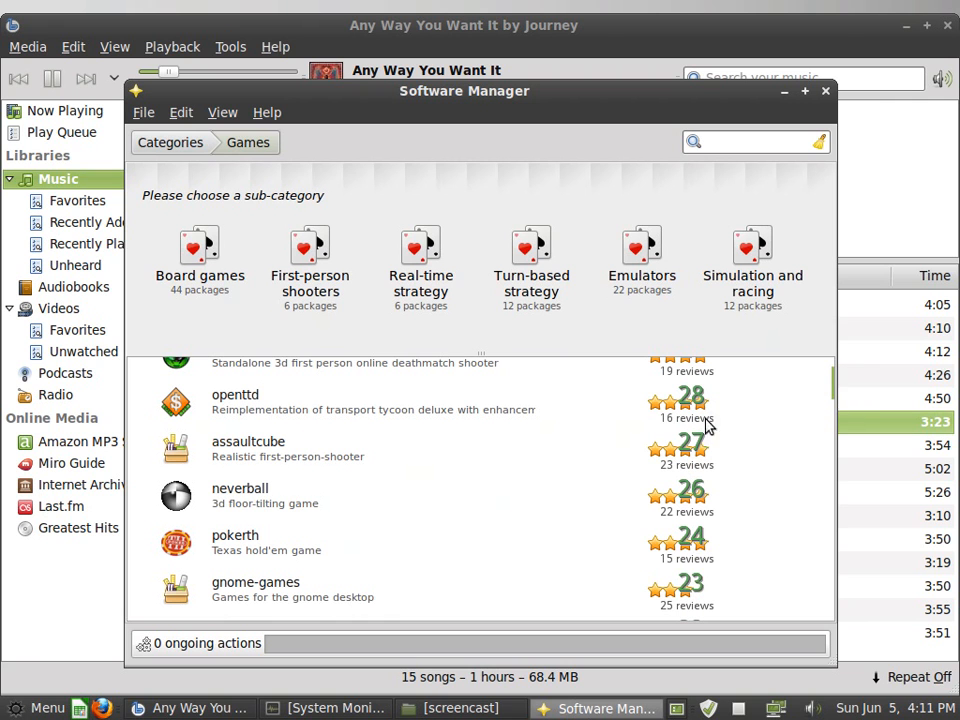
{"action": "mouse_move", "coordinate": [250, 504]}
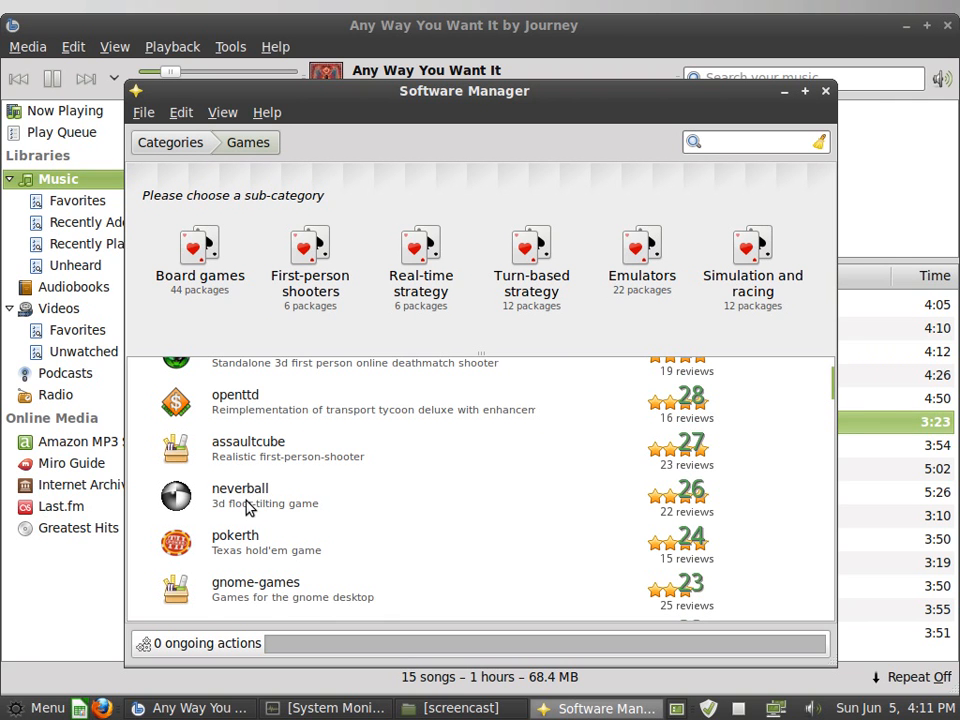
{"action": "left_click", "coordinate": [240, 488]}
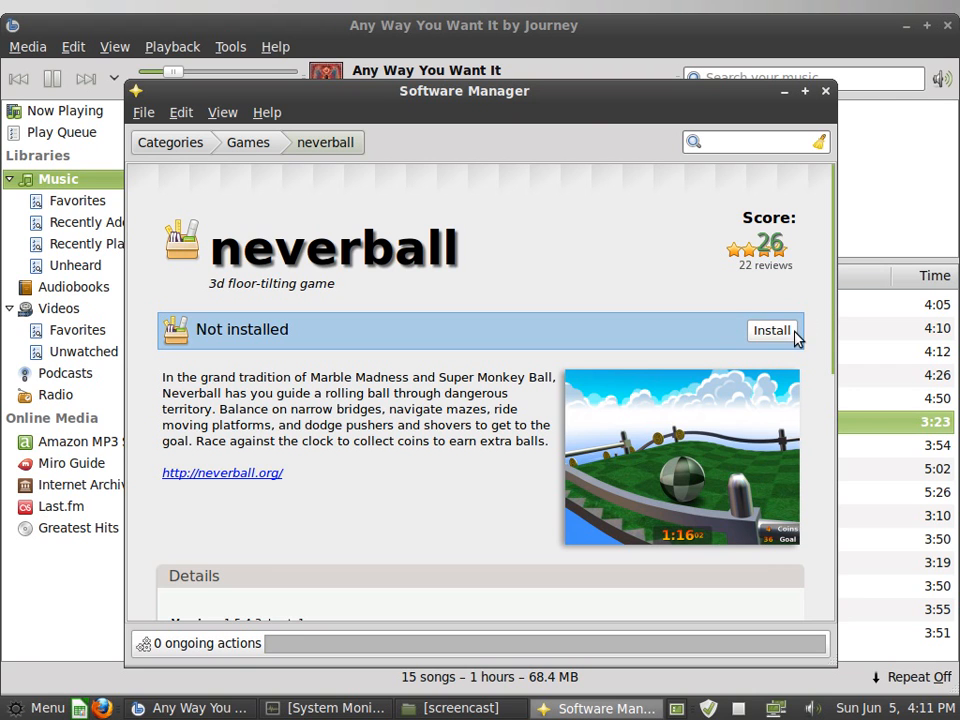
{"action": "mouse_move", "coordinate": [548, 468]}
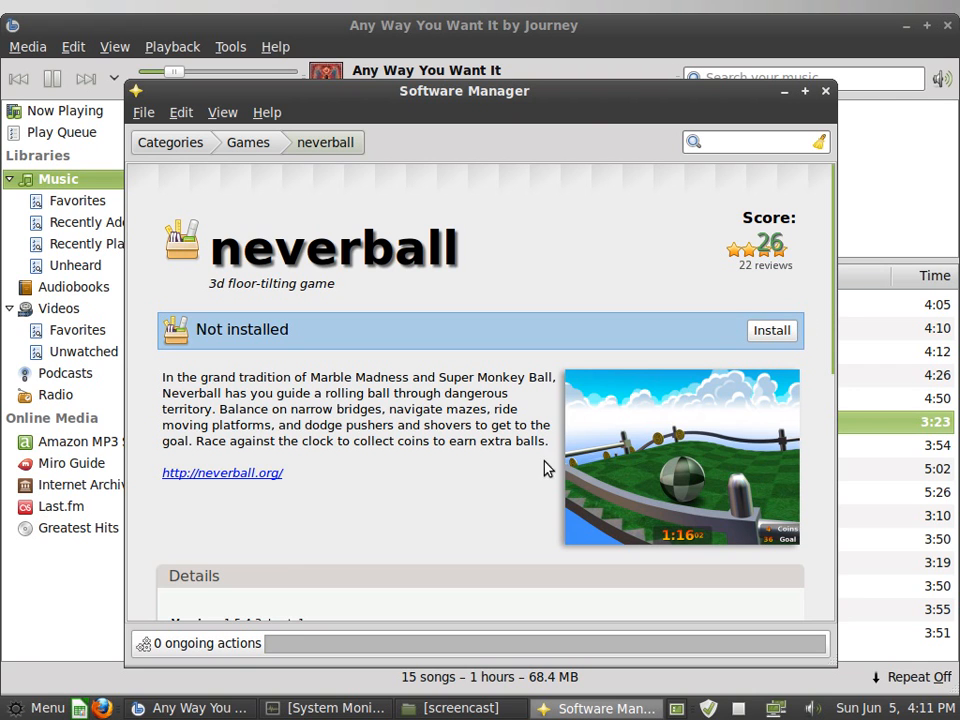
{"action": "mouse_move", "coordinate": [698, 482]}
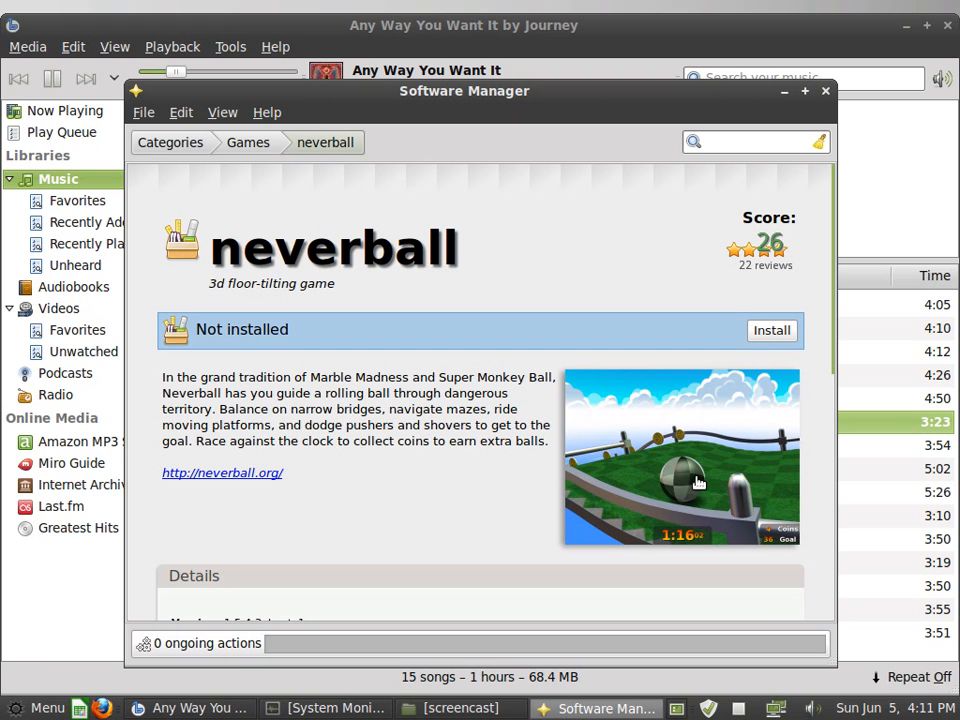
Start installing neverball and authenticate with the administrator password
{"action": "left_click", "coordinate": [772, 330]}
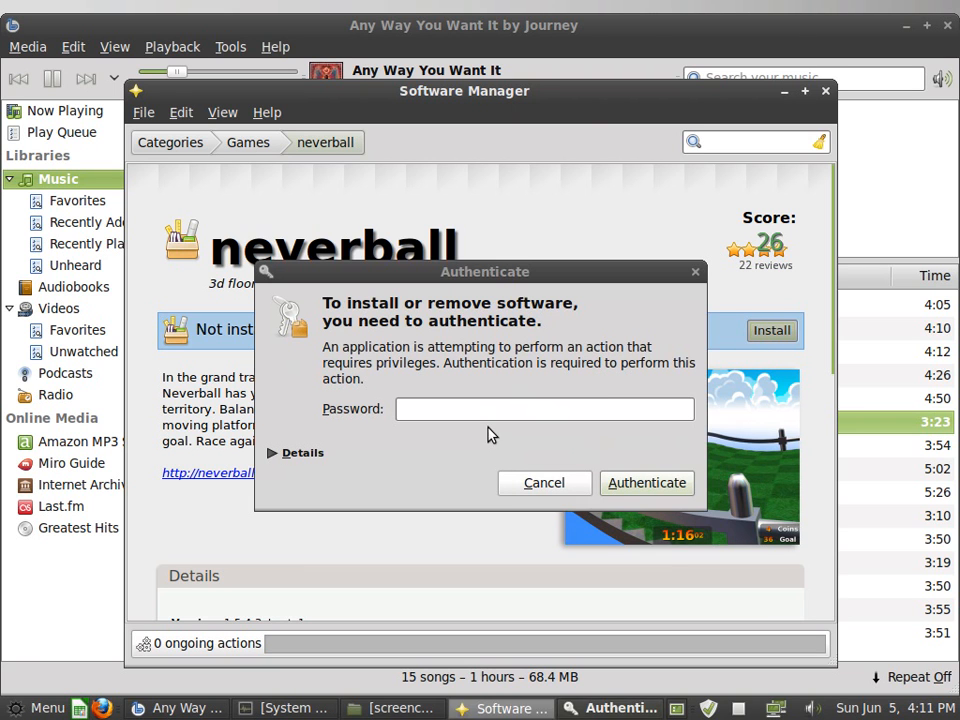
{"action": "type", "text": "••"}
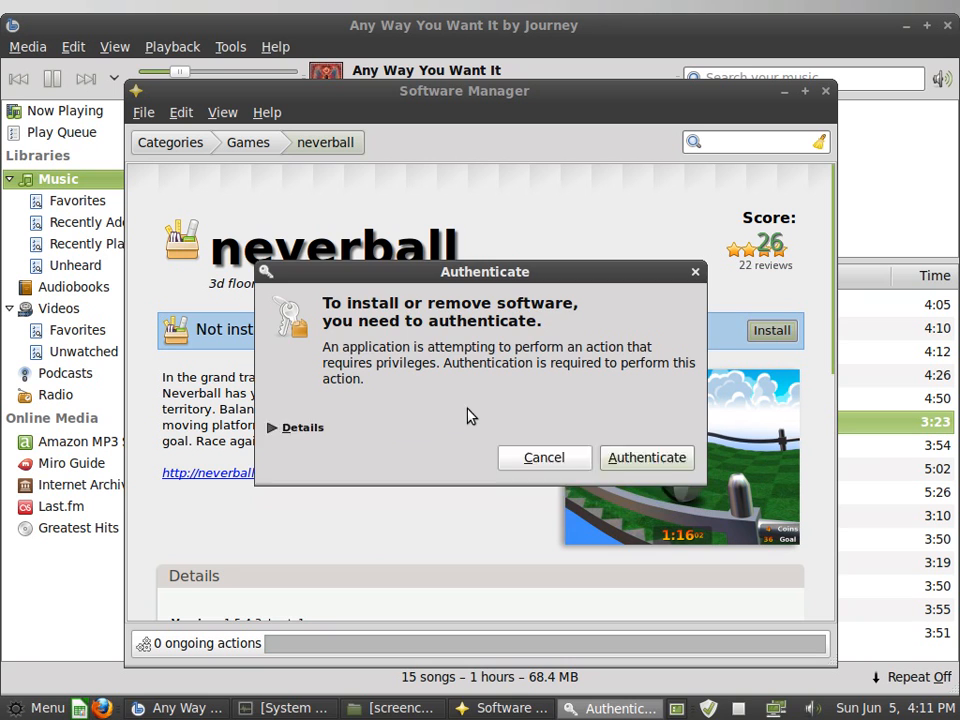
{"action": "left_click", "coordinate": [544, 456]}
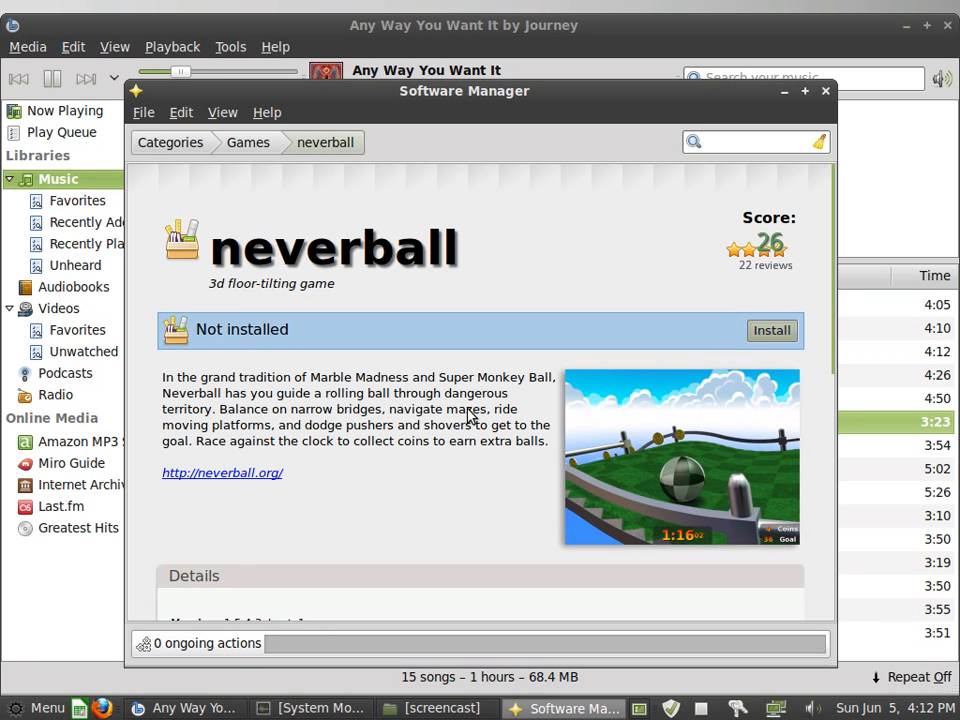
Leave neverball downloading and navigate back through Games to the main Categories list
{"action": "left_click", "coordinate": [772, 330]}
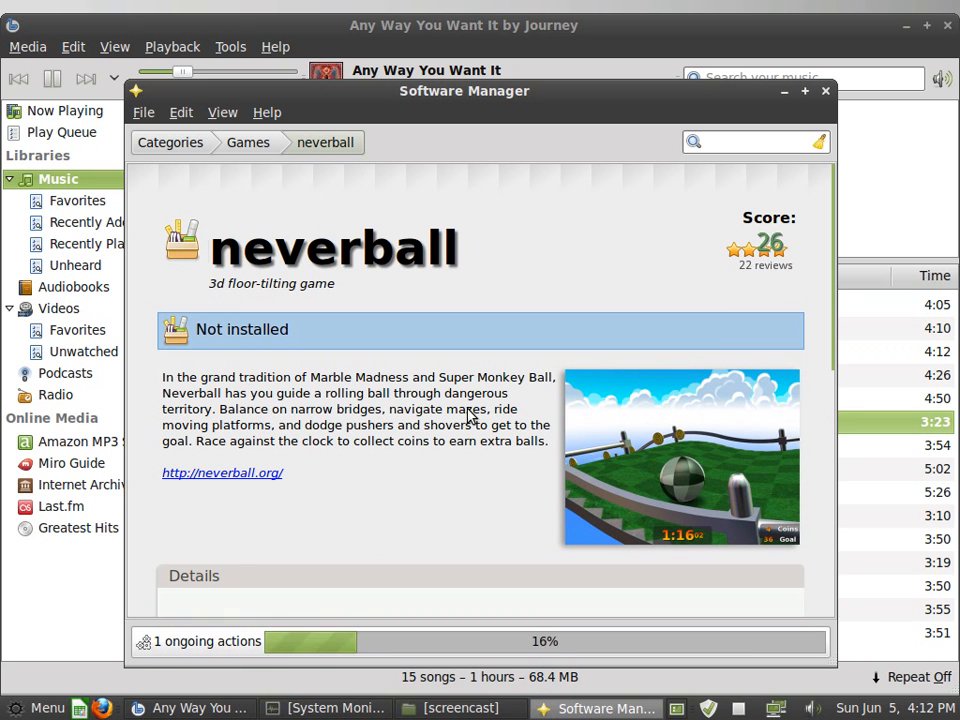
{"action": "left_click", "coordinate": [246, 142]}
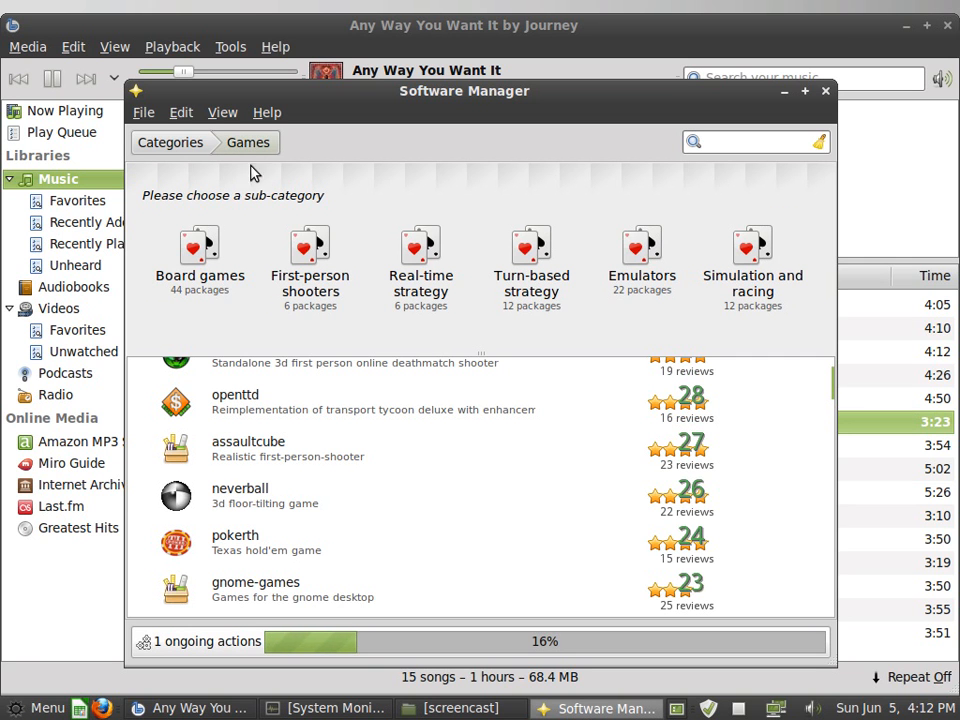
{"action": "left_click", "coordinate": [170, 142]}
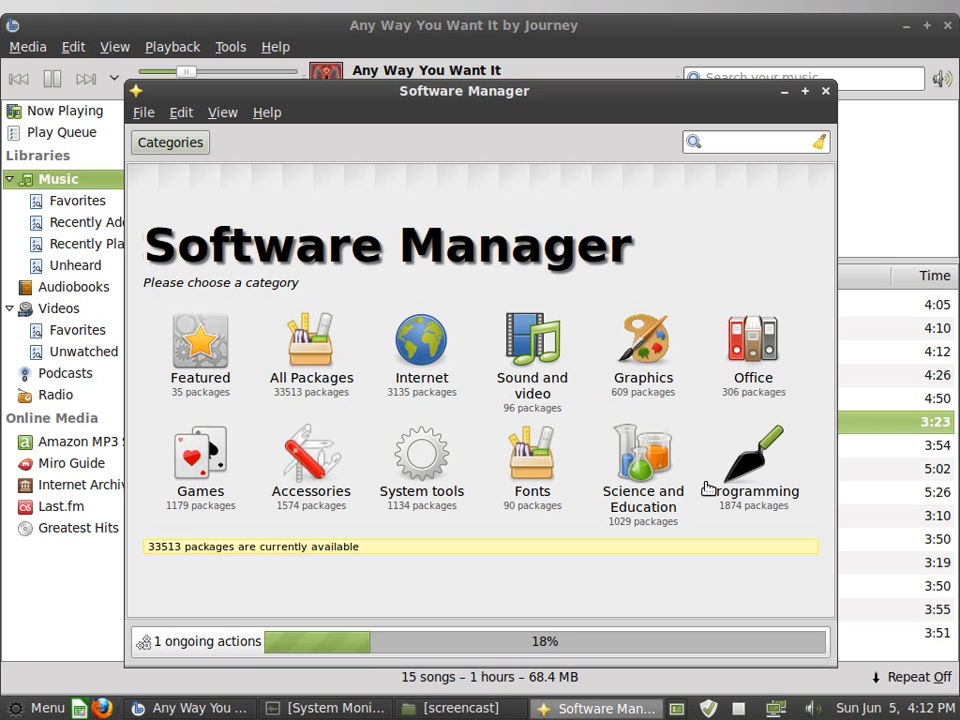
{"action": "mouse_move", "coordinate": [482, 364]}
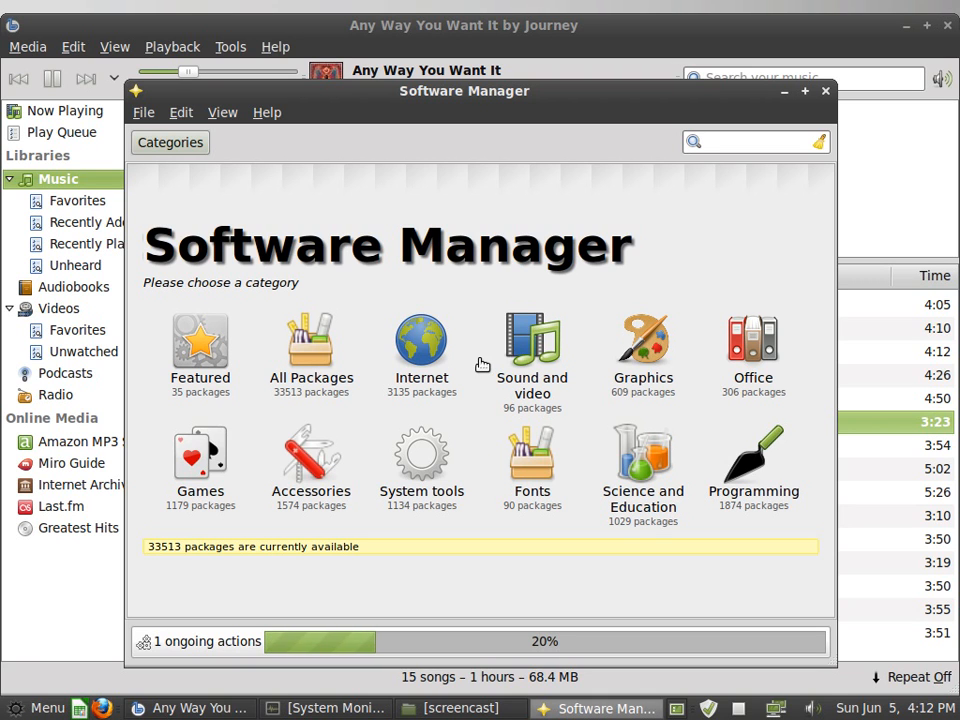
{"action": "mouse_move", "coordinate": [482, 308]}
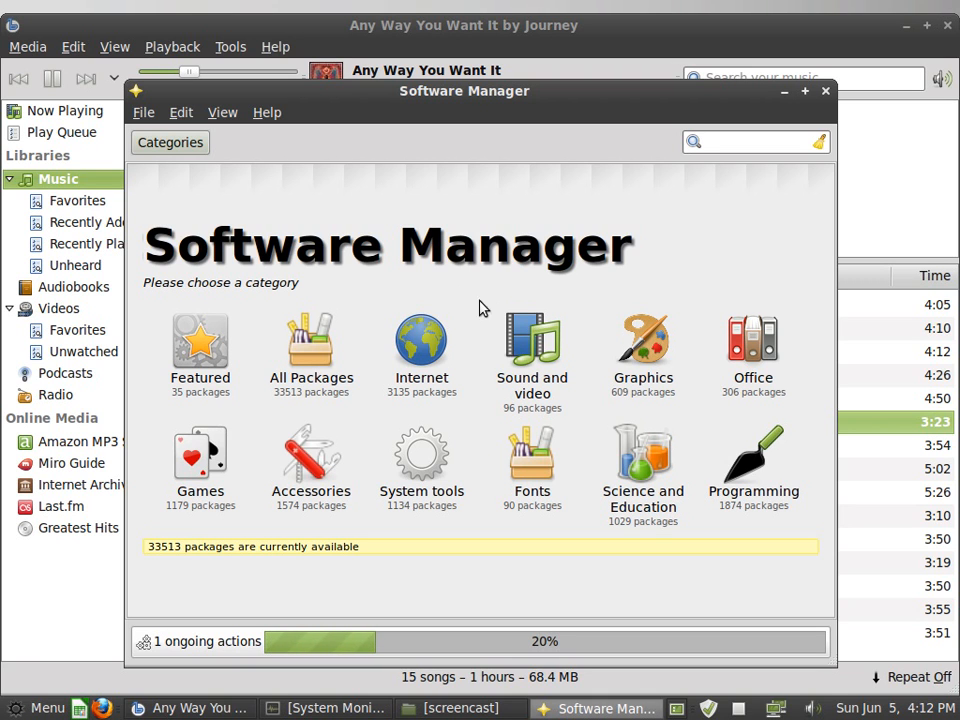